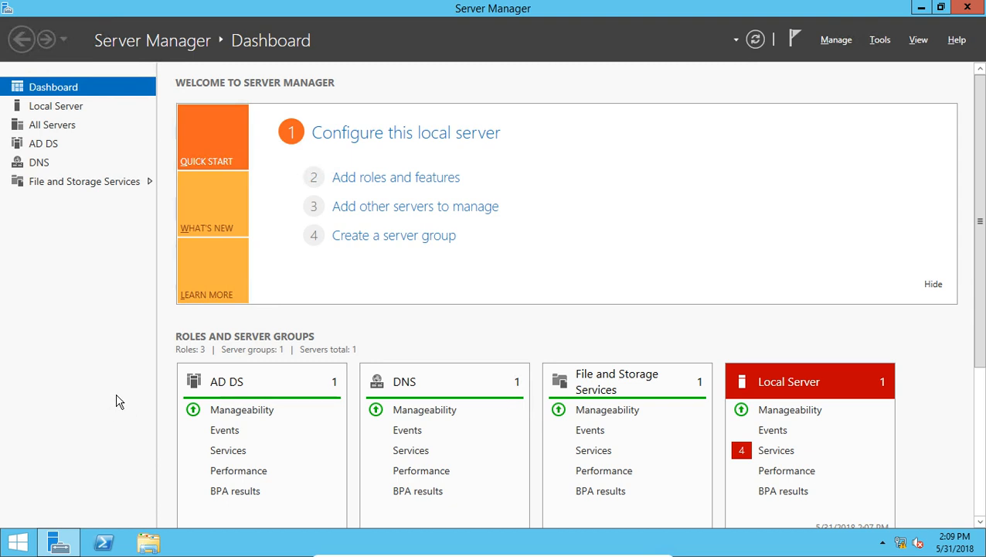
mouse_move(135, 467)
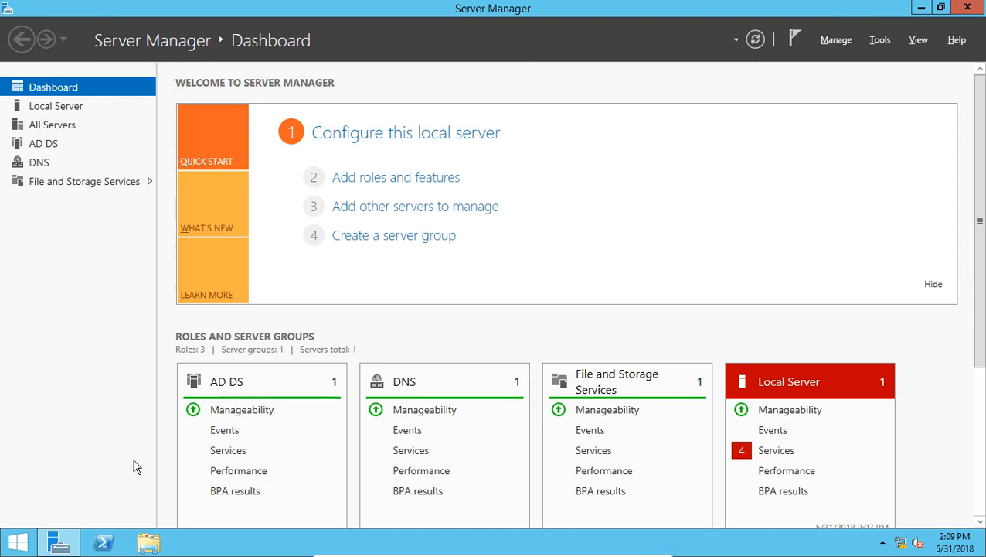
Show the Network folder in File Explorer, which reports network discovery is turned off.
left_click(145, 539)
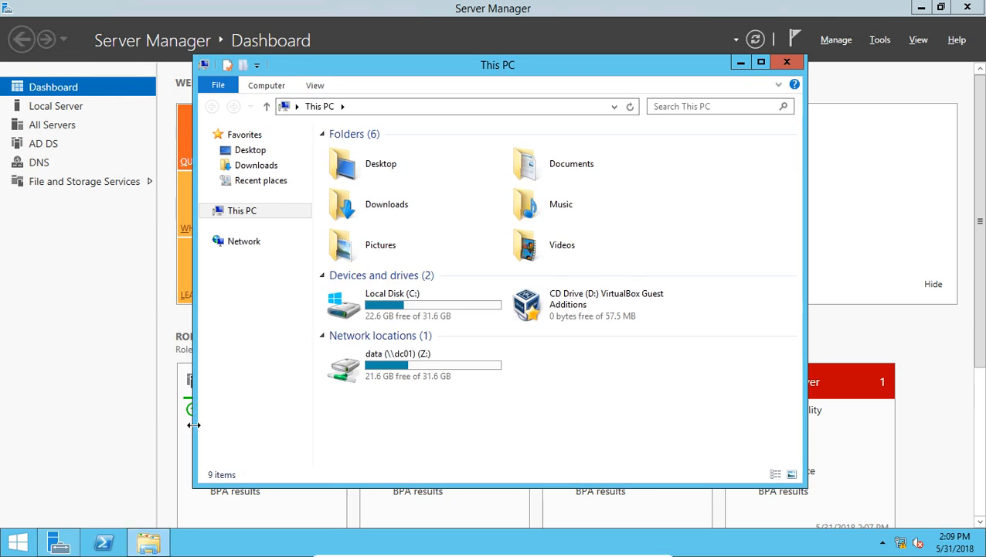
left_click(243, 241)
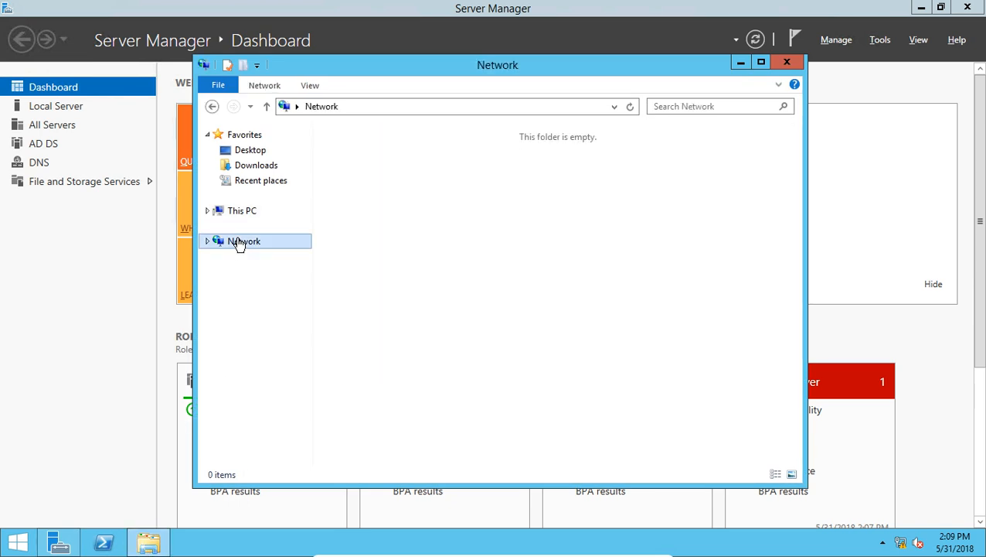
left_click(244, 240)
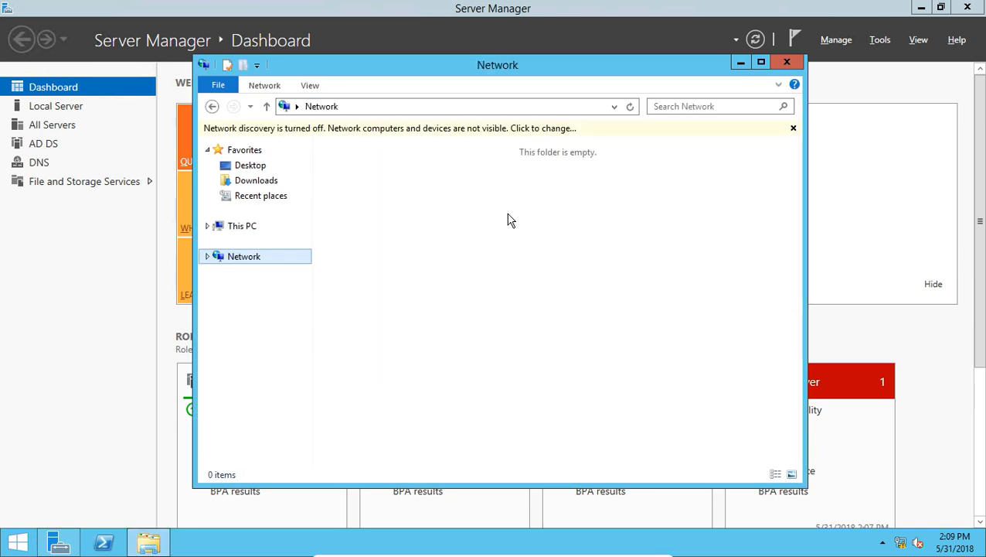
mouse_move(456, 216)
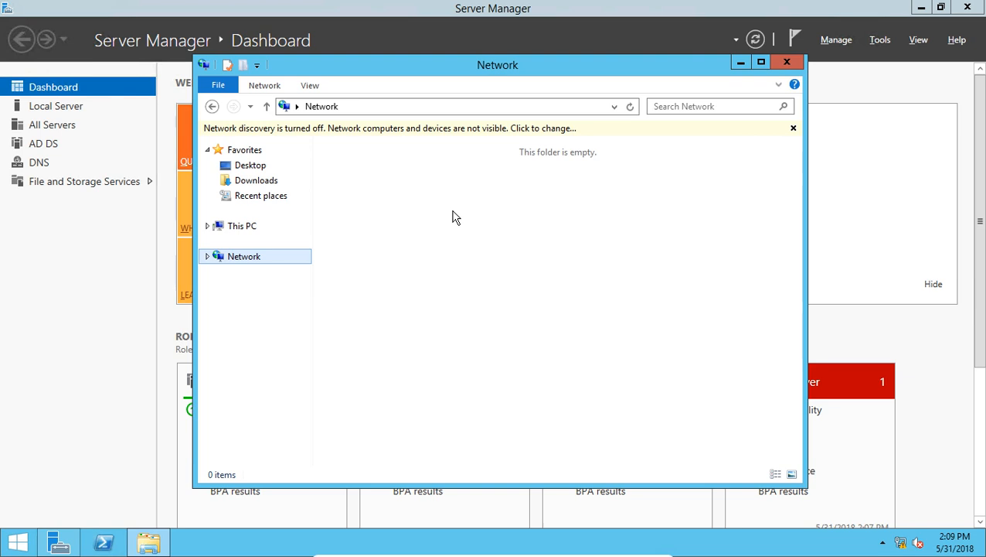
mouse_move(424, 306)
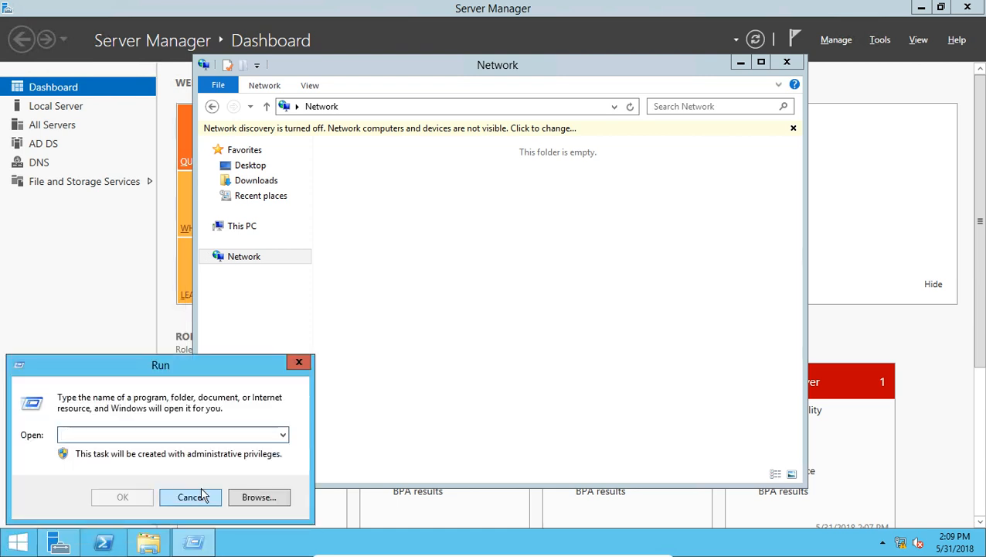
Run services.msc to bring up the Services management console.
type("services")
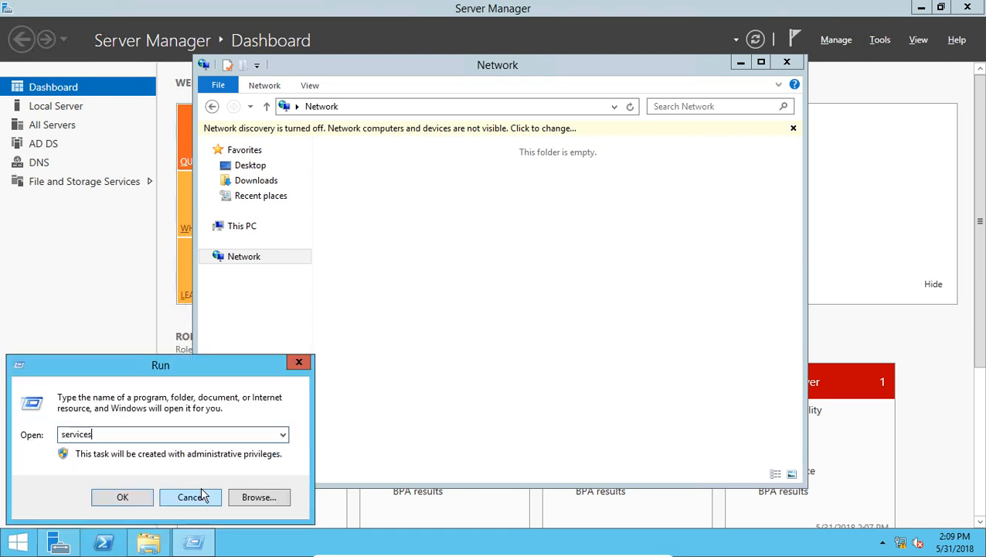
type(".msc")
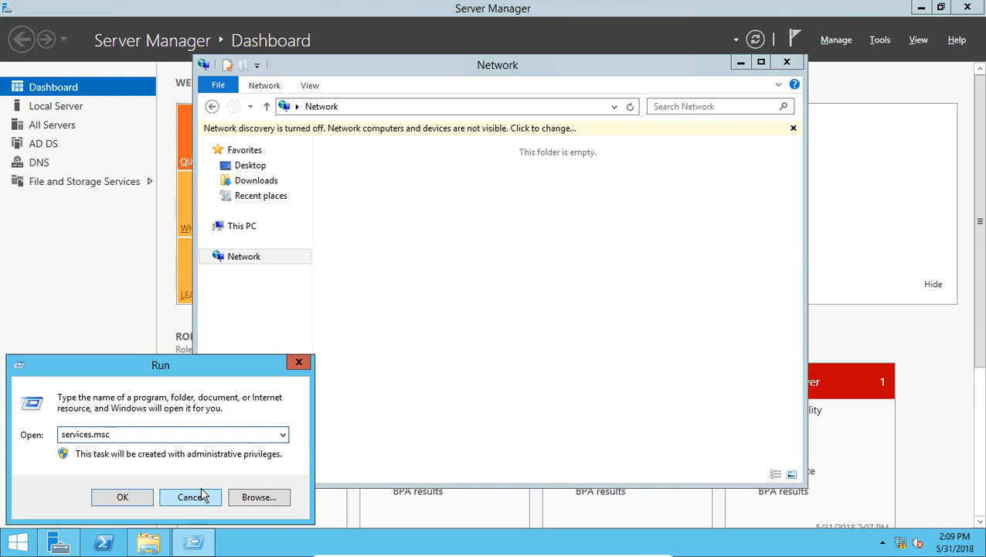
left_click(190, 497)
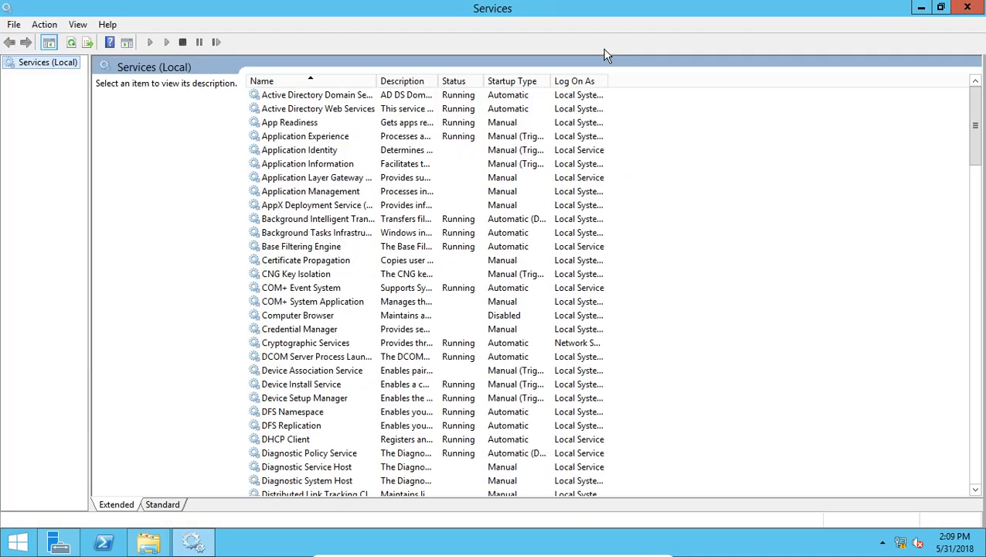
mouse_move(319, 254)
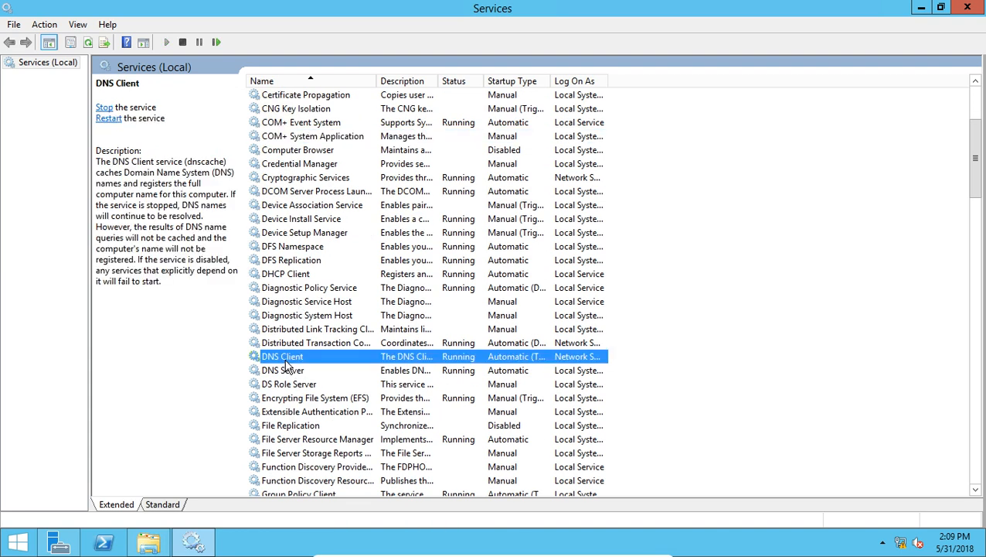
double_click(282, 357)
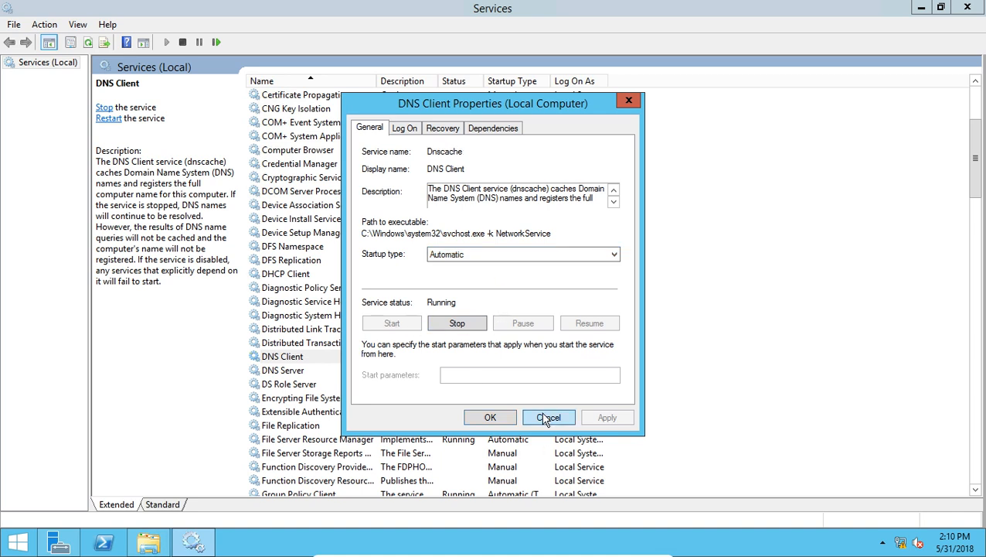
left_click(548, 416)
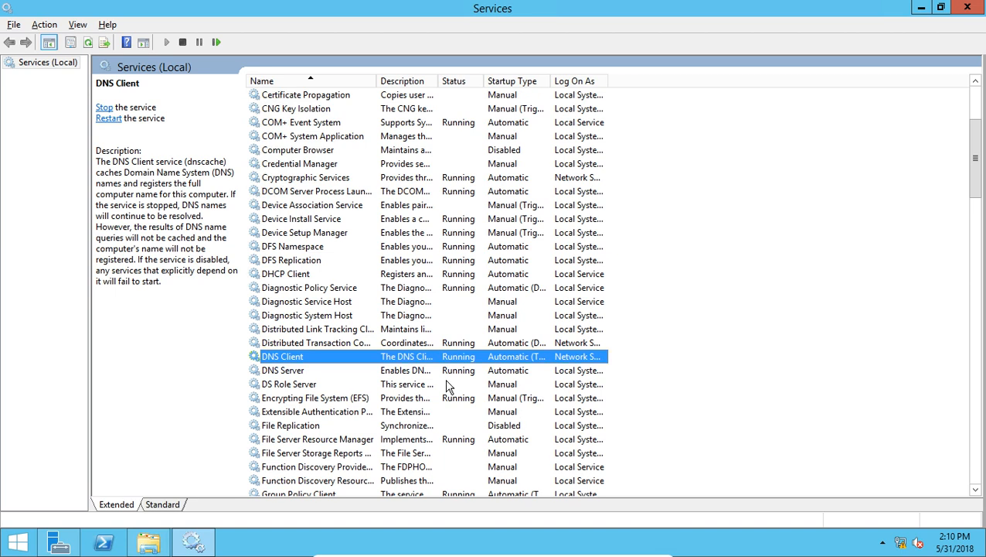
left_click(317, 480)
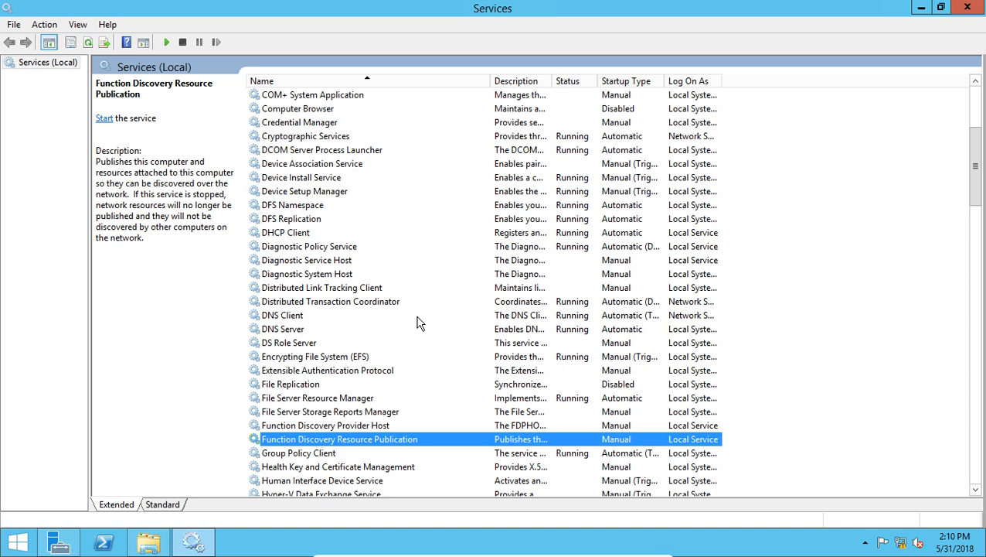
Set Function Discovery Resource Publication to Automatic startup and start the service.
double_click(340, 438)
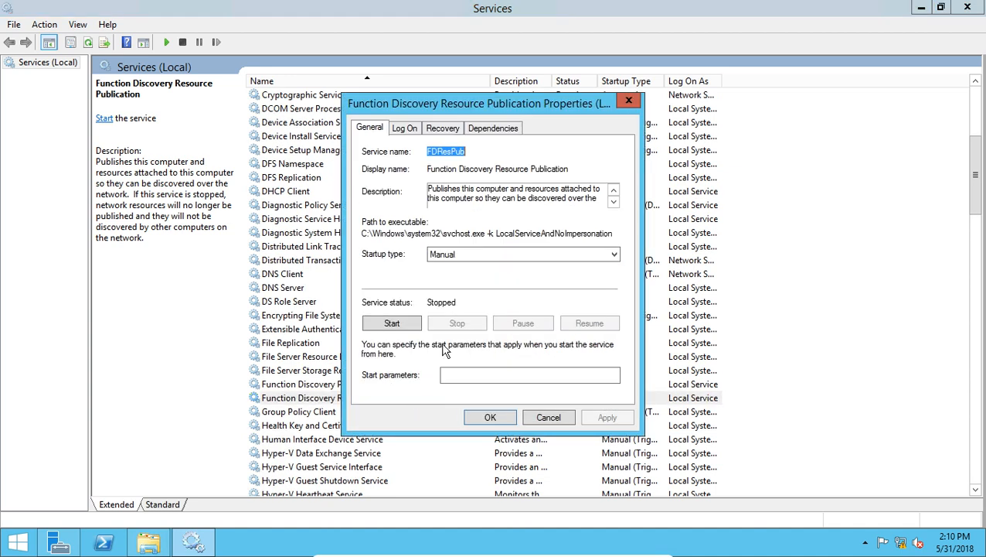
left_click(523, 253)
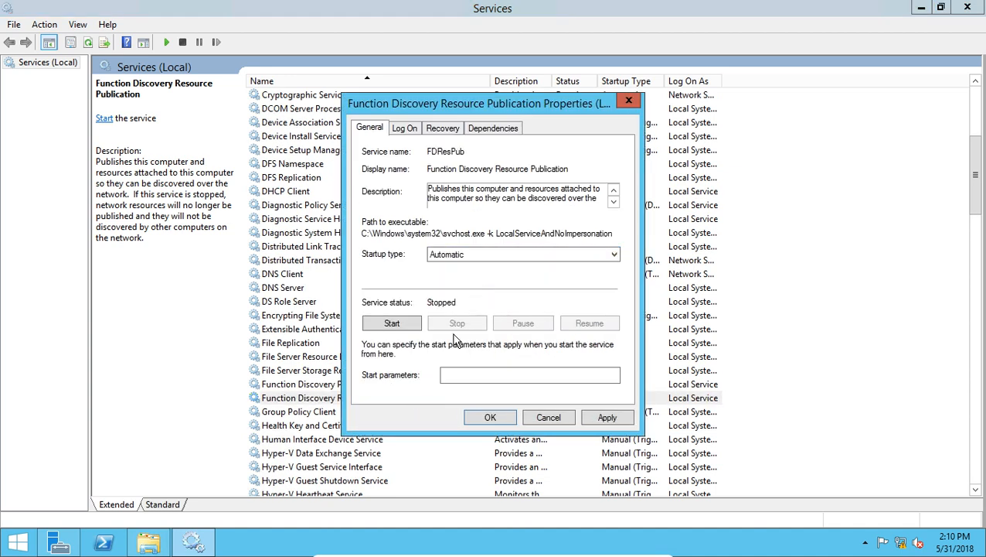
left_click(391, 323)
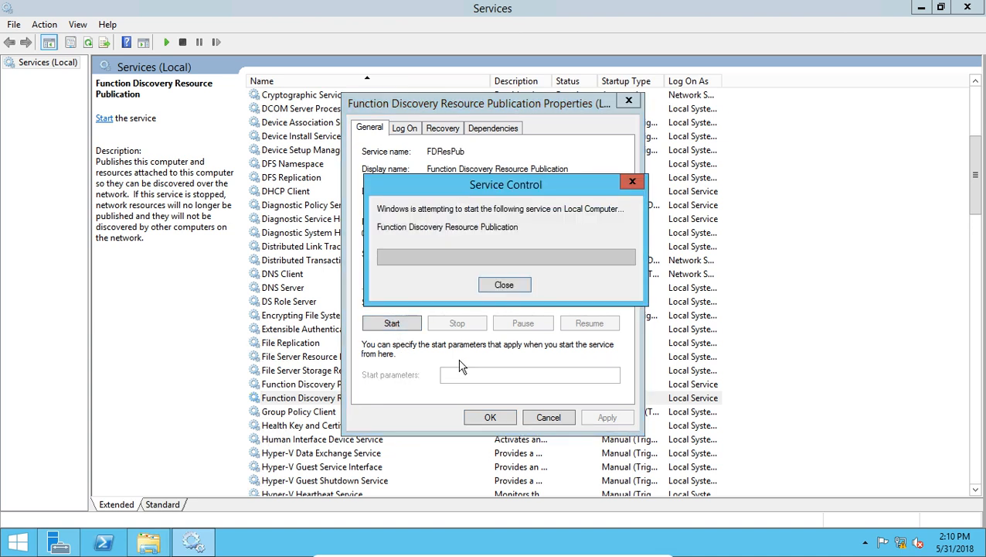
left_click(505, 285)
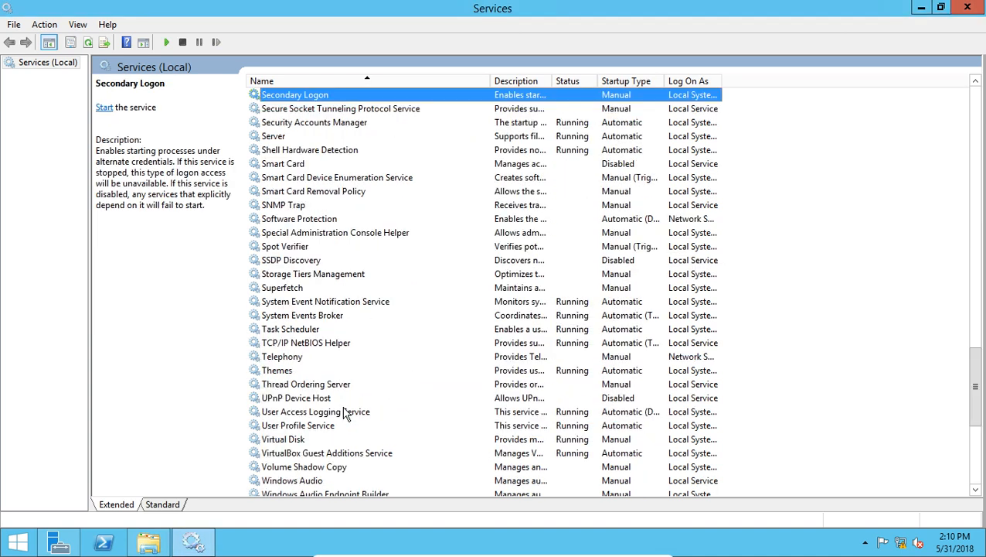
Set SSDP Discovery to Automatic startup and start the service.
scroll("down", 3)
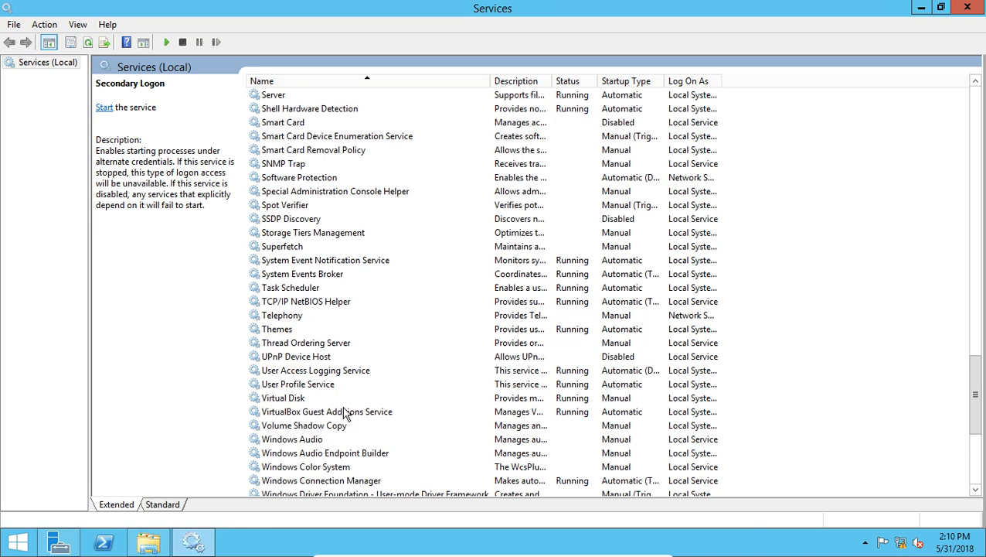
left_click(291, 218)
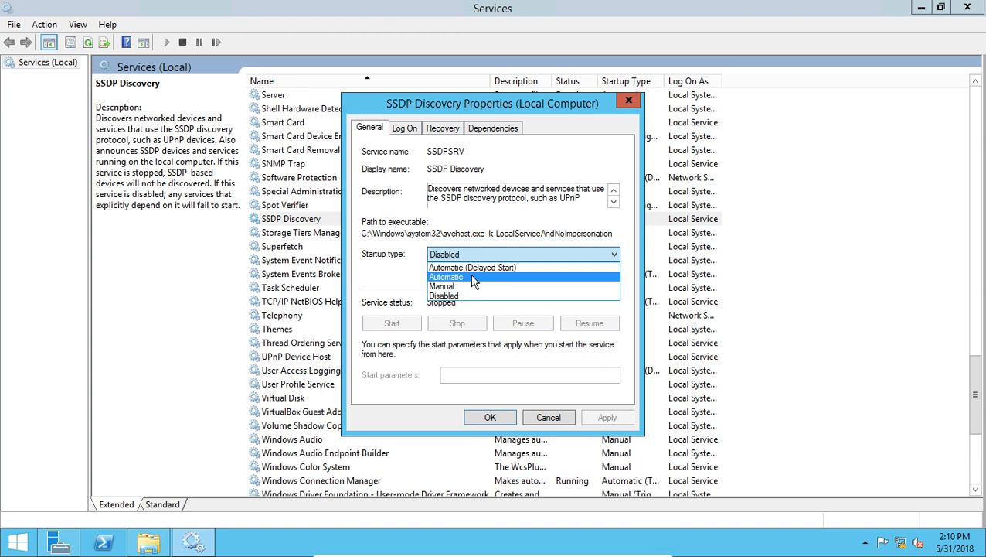
left_click(446, 277)
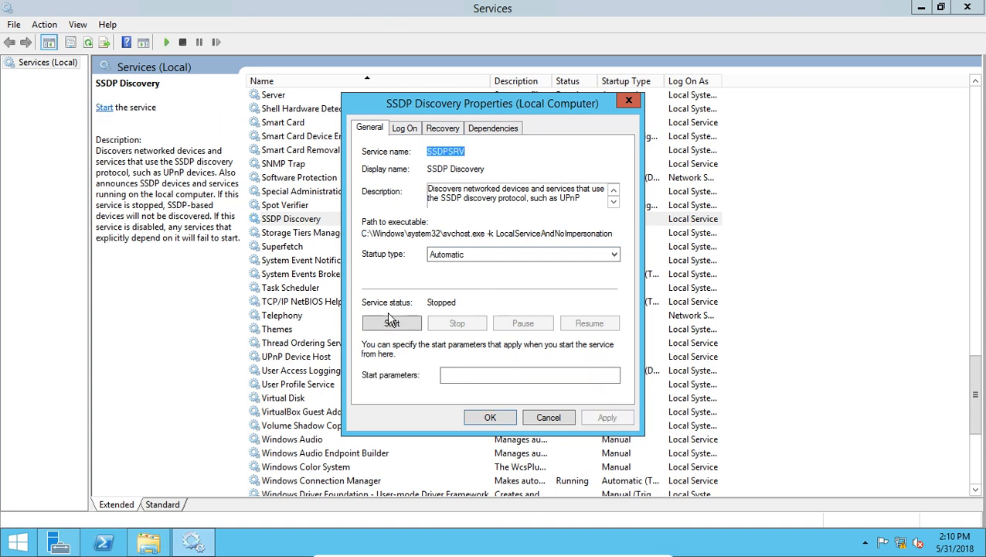
left_click(391, 323)
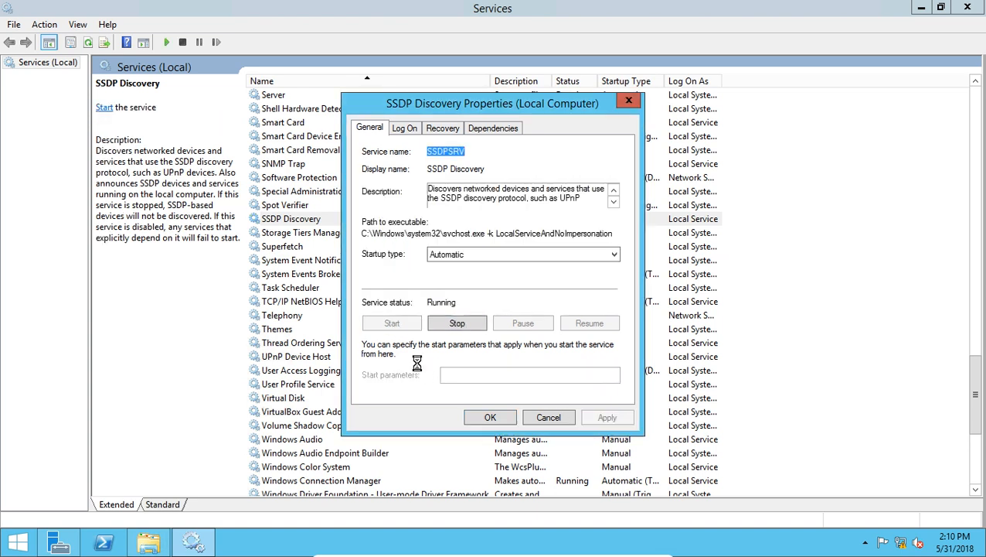
left_click(489, 416)
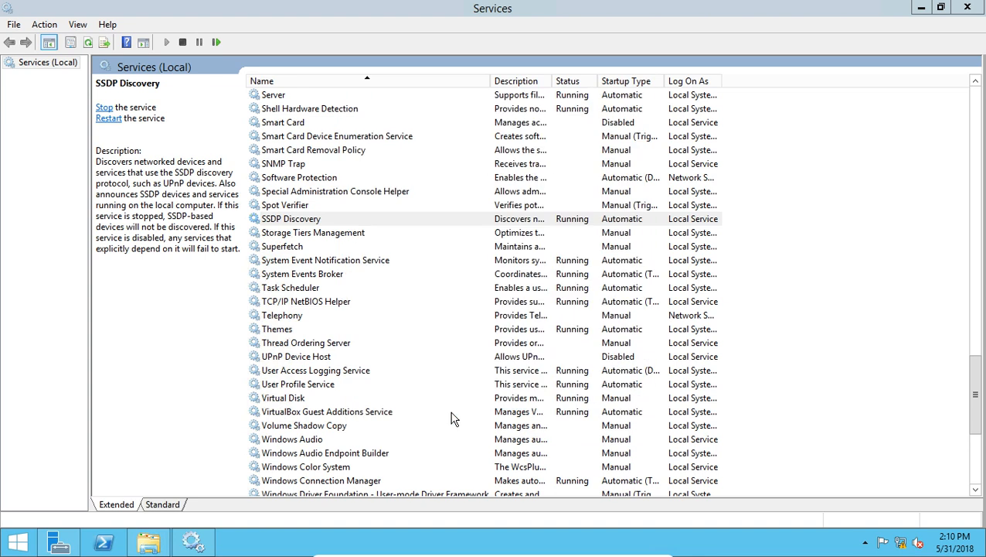
left_click(291, 218)
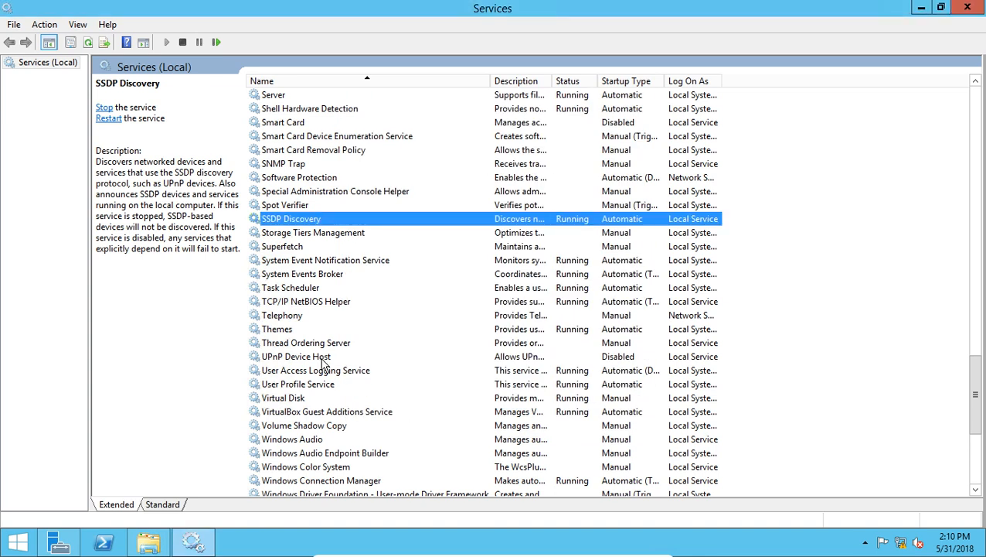
Change UPnP Device Host startup type from Disabled to Automatic and apply it.
double_click(298, 356)
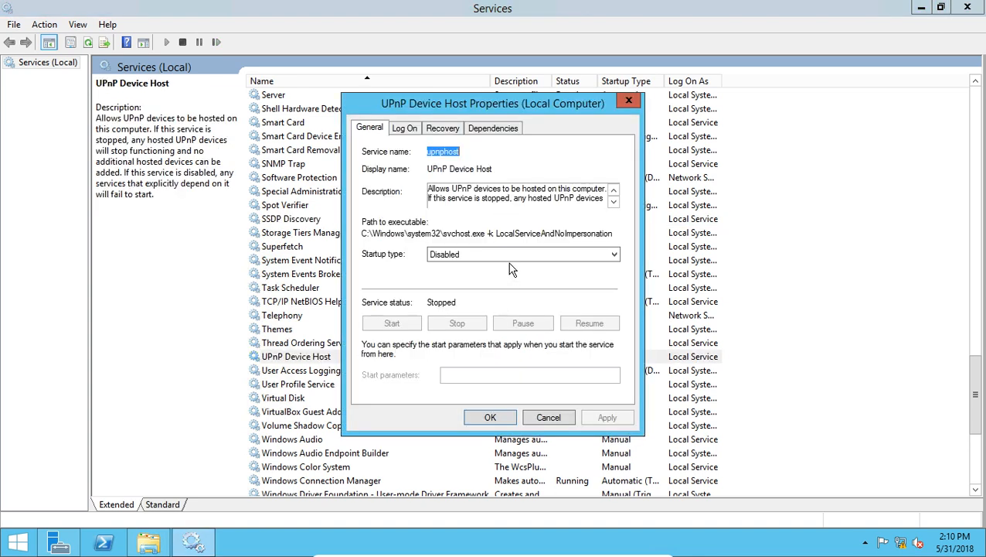
left_click(523, 254)
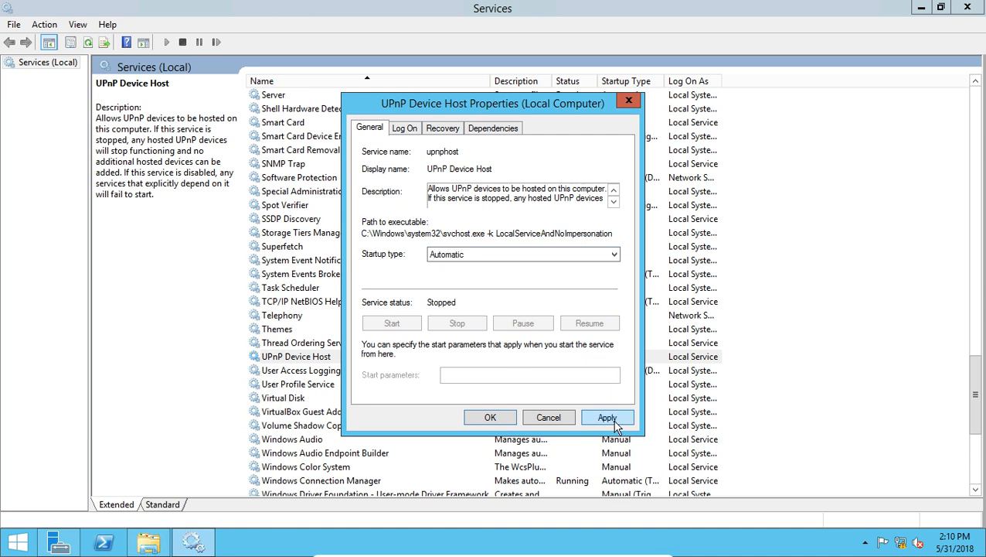
left_click(606, 416)
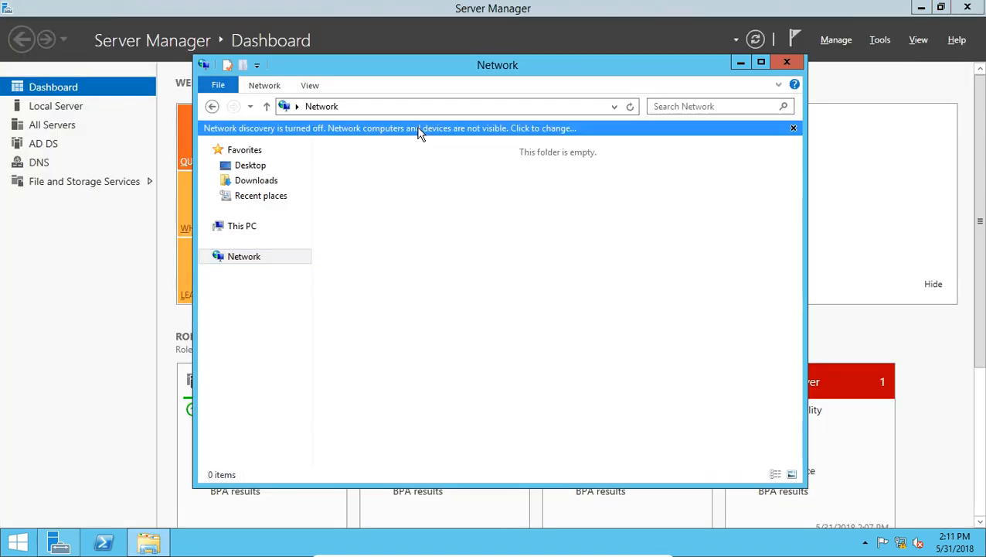
Enable network discovery from the info bar so the Network folder lists computer DC02.
left_click(421, 127)
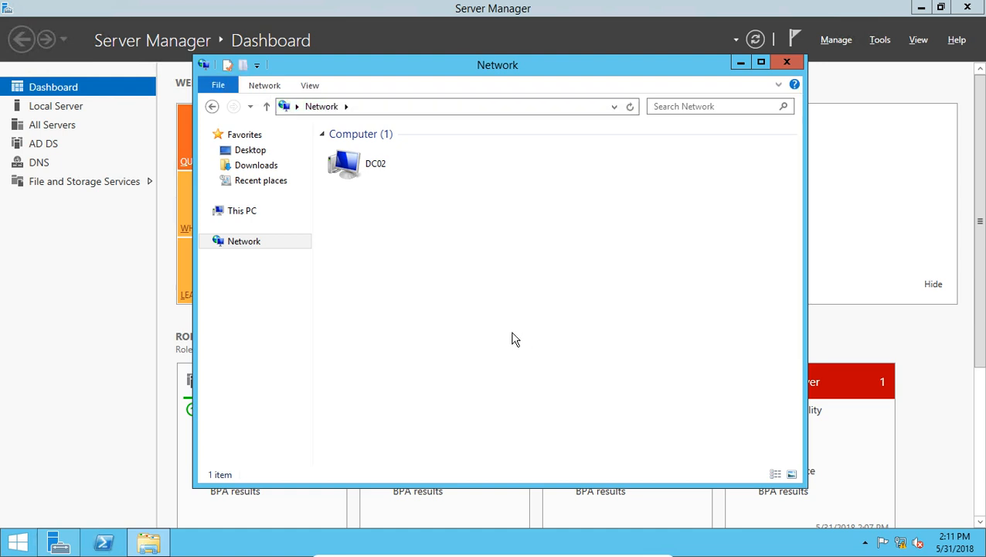
mouse_move(516, 342)
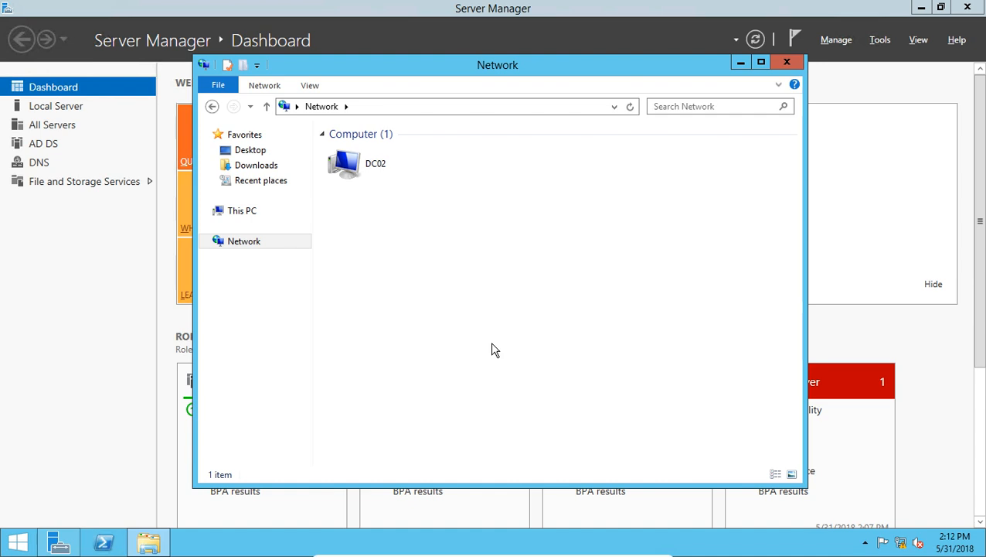
mouse_move(475, 345)
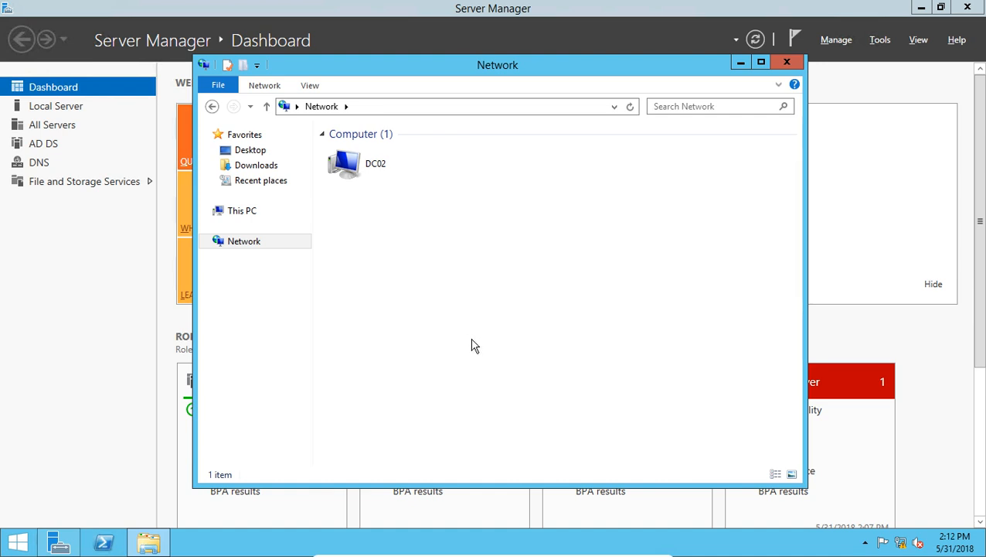
mouse_move(469, 342)
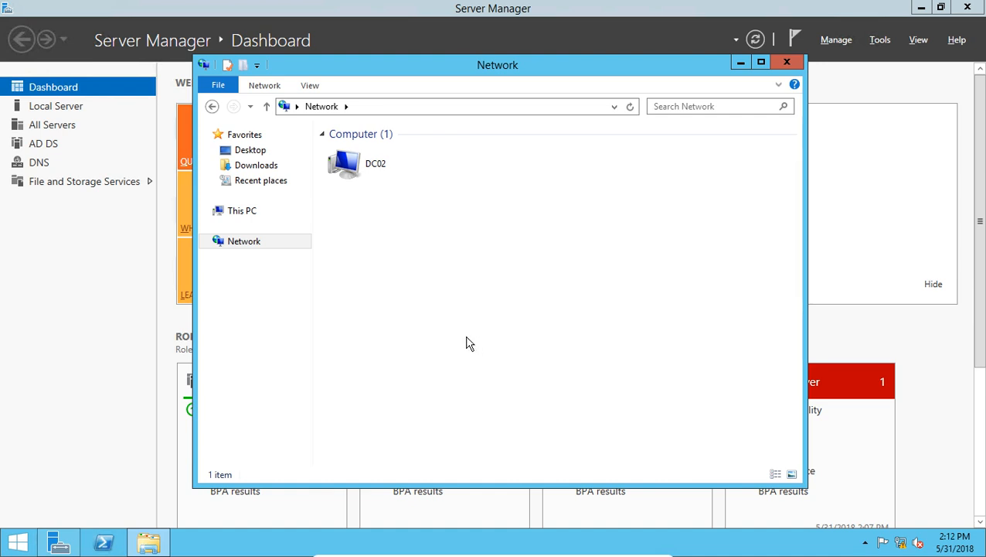